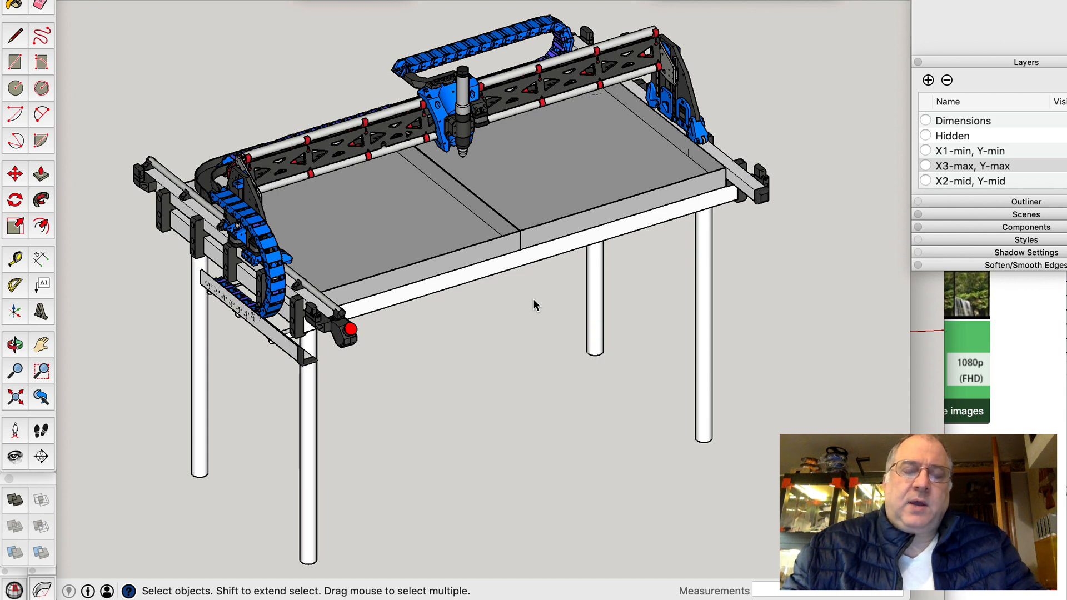
mouse_move(536, 293)
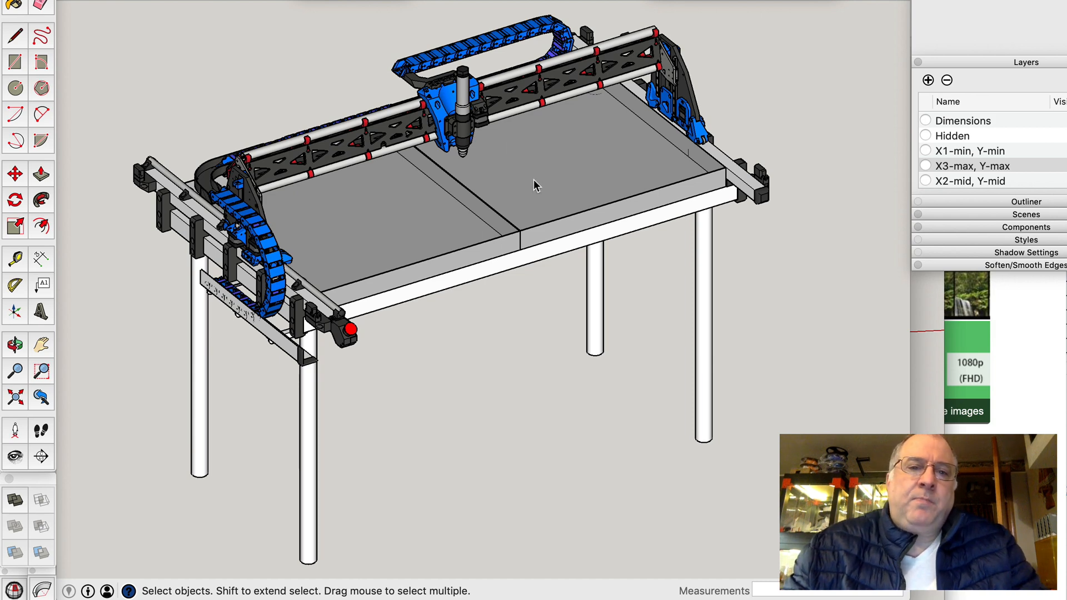
mouse_move(420, 106)
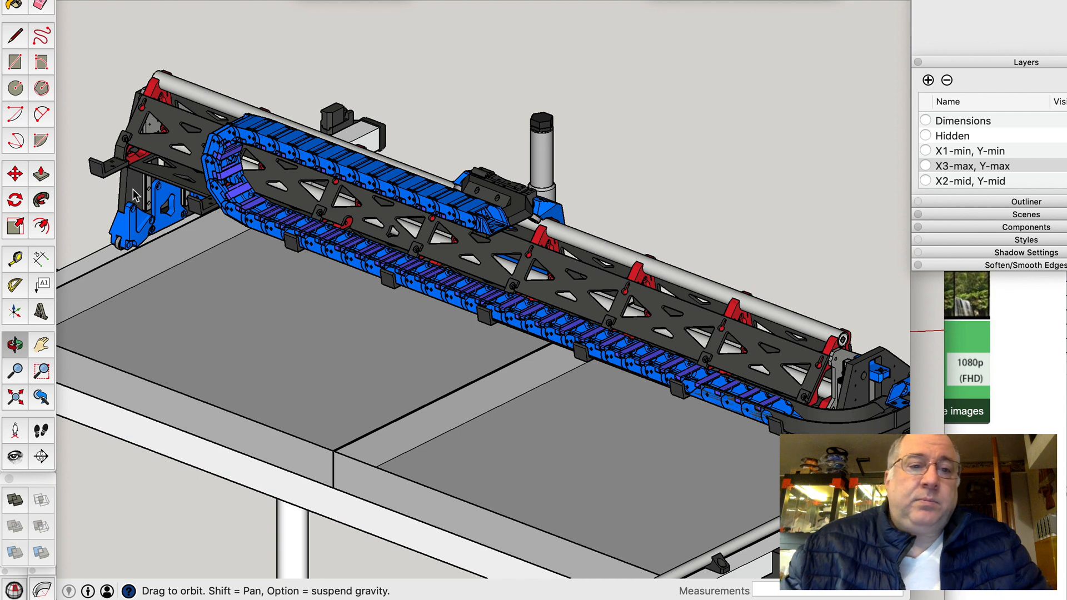
mouse_move(187, 198)
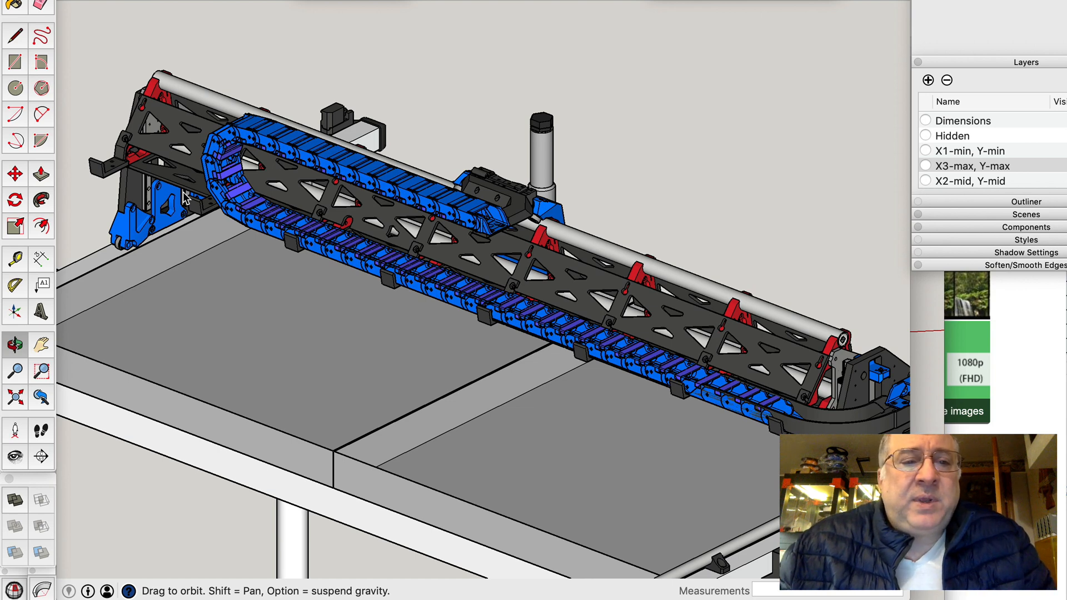
mouse_move(287, 210)
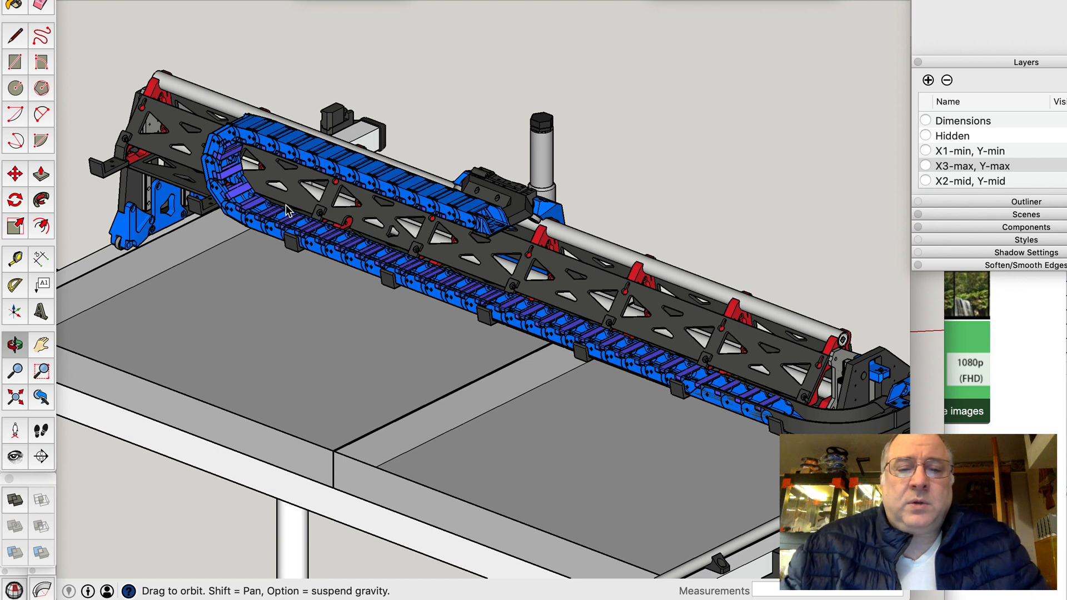
Orbit toward the end of the gantry to bring the blue drag chain close
drag(286, 209, 330, 179)
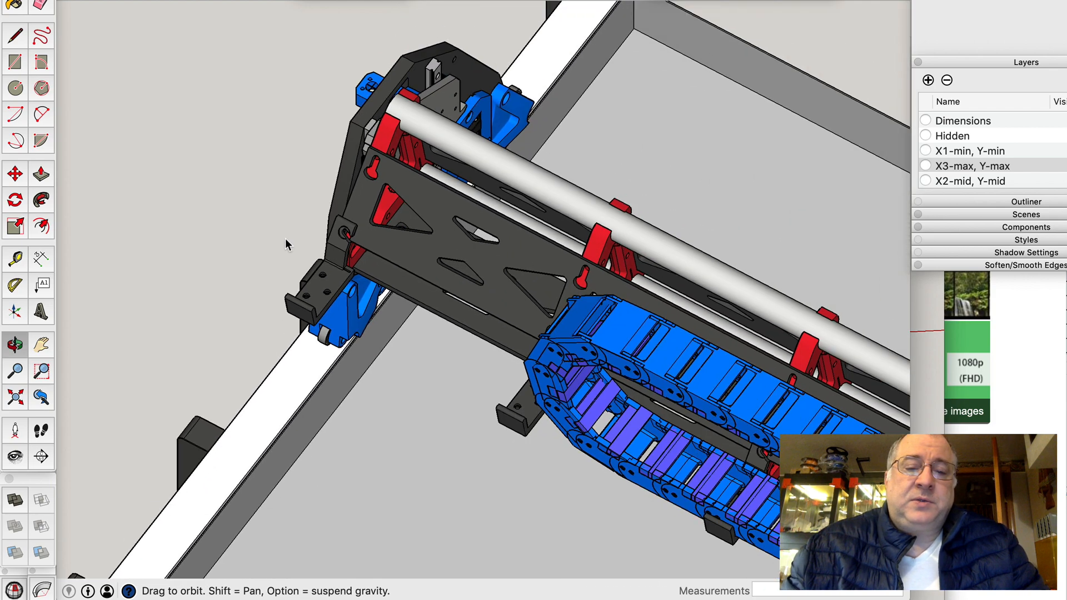
mouse_move(488, 356)
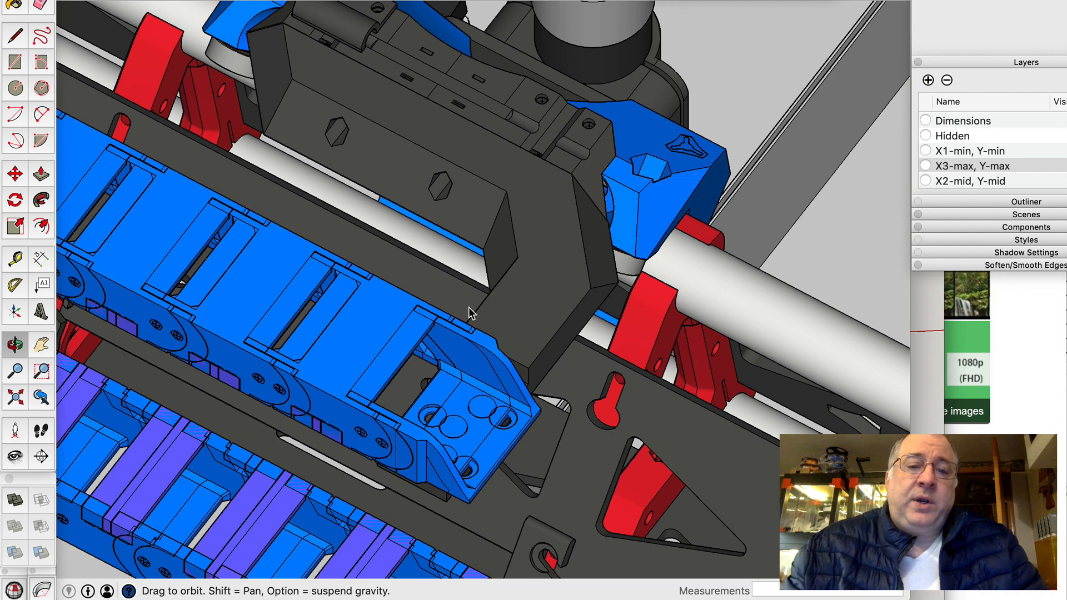
mouse_move(382, 120)
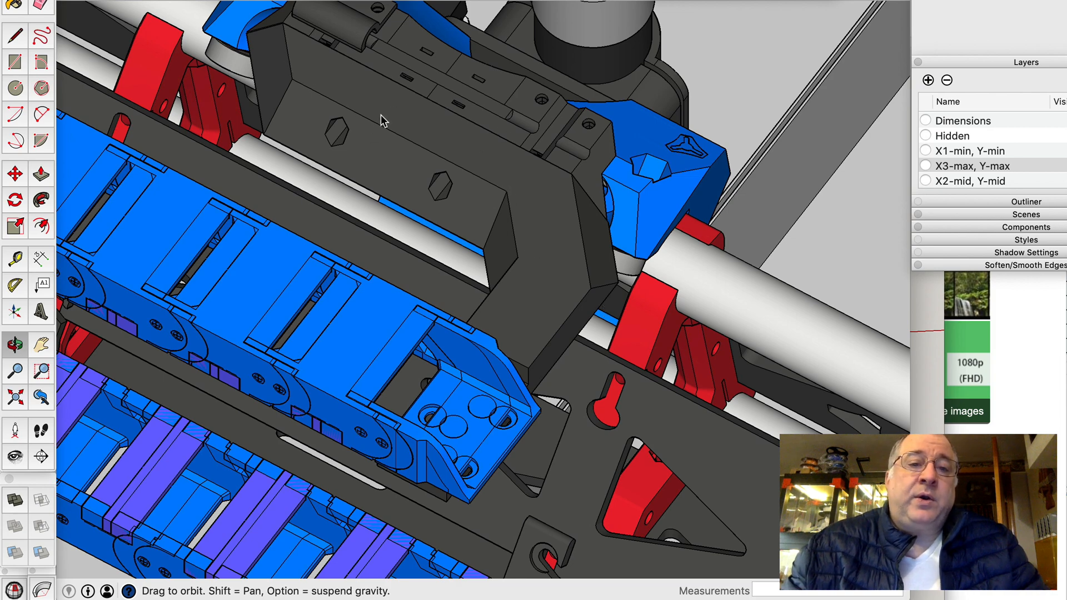
Orbit around the dark chain hanger bracket, including a view from underneath
drag(381, 121, 231, 93)
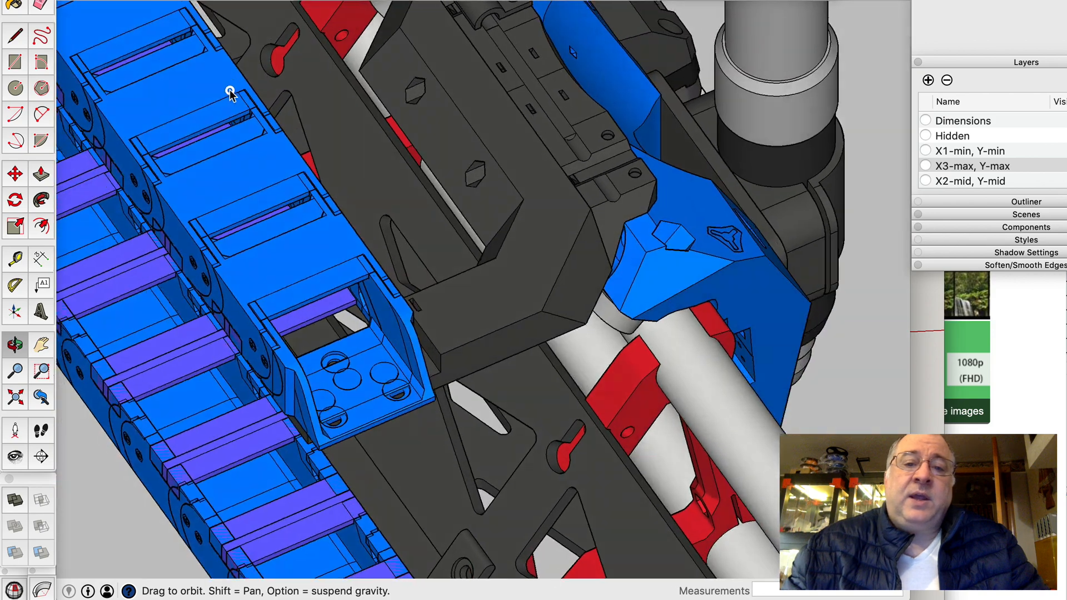
drag(231, 91, 428, 119)
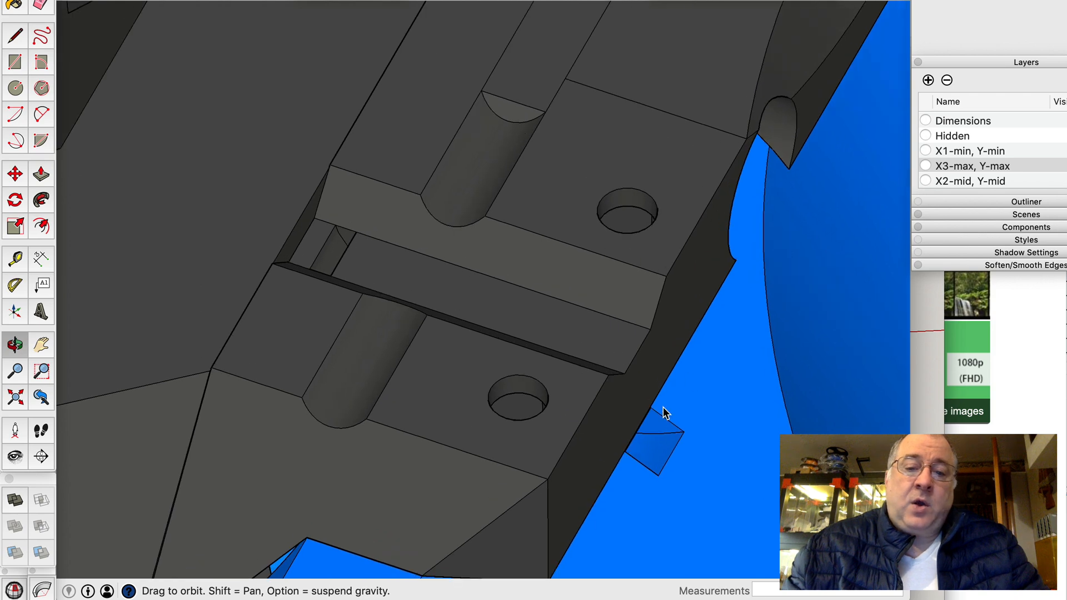
mouse_move(624, 416)
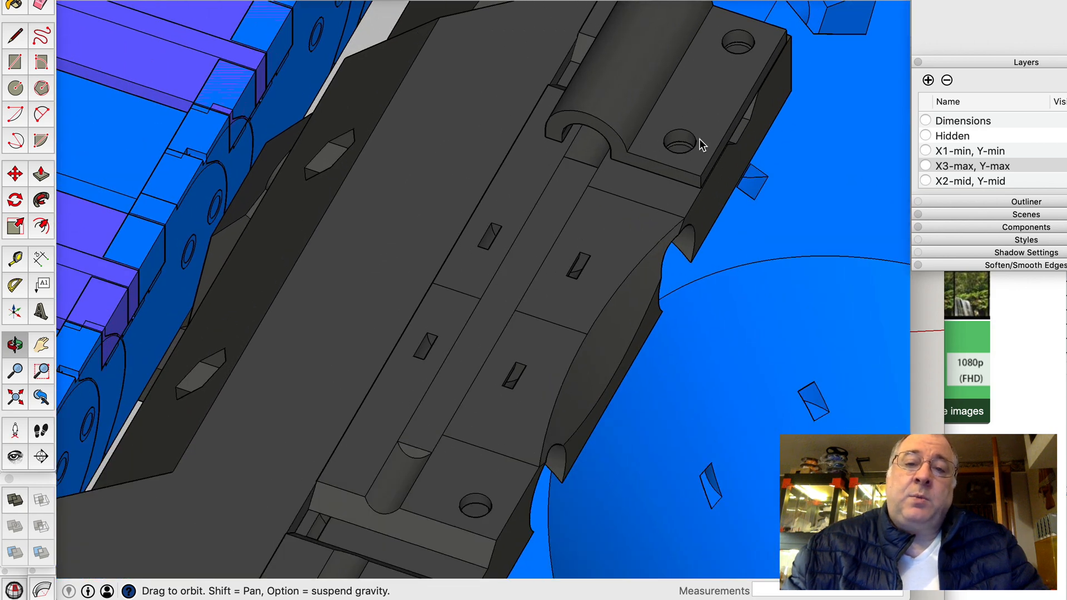
mouse_move(665, 140)
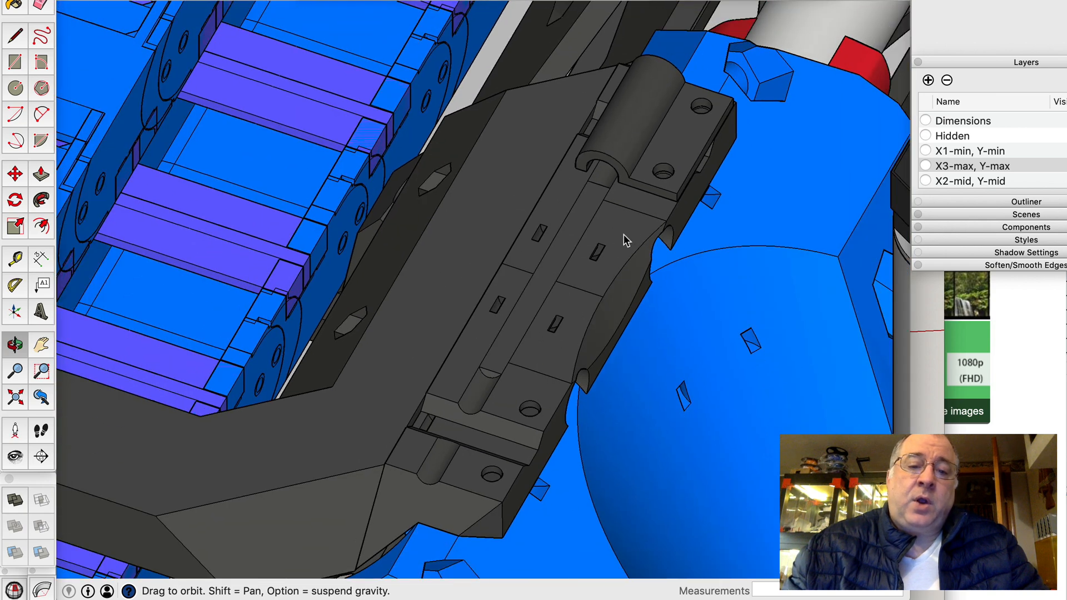
mouse_move(697, 107)
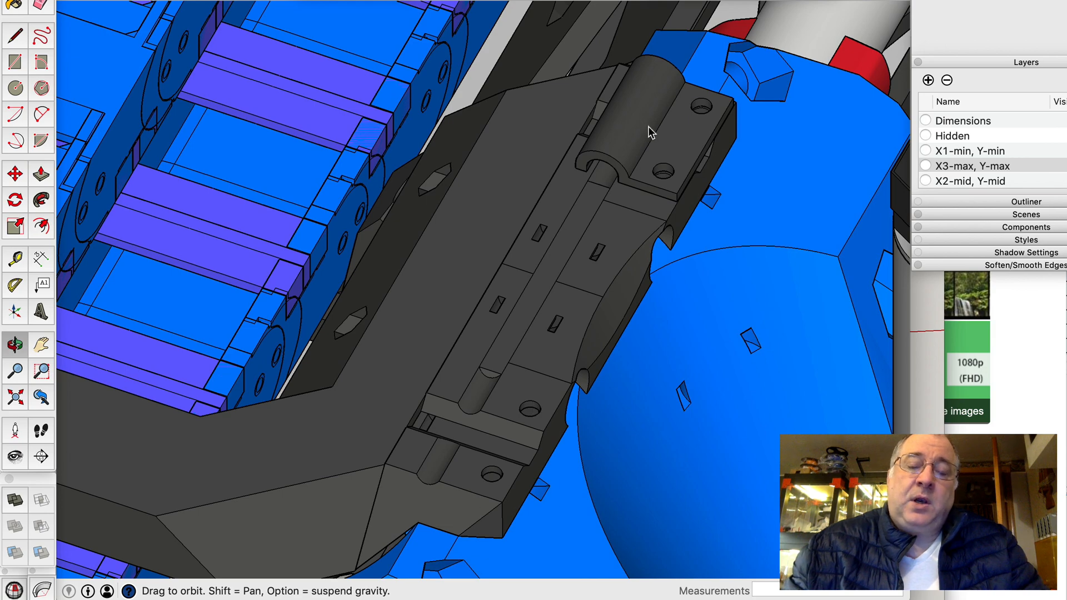
mouse_move(500, 415)
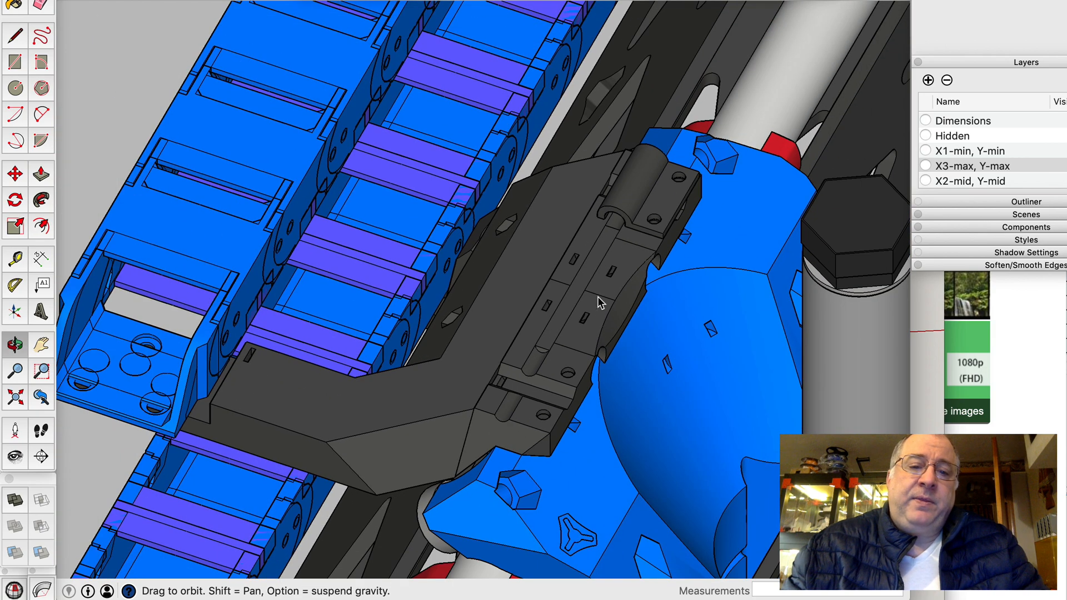
mouse_move(329, 425)
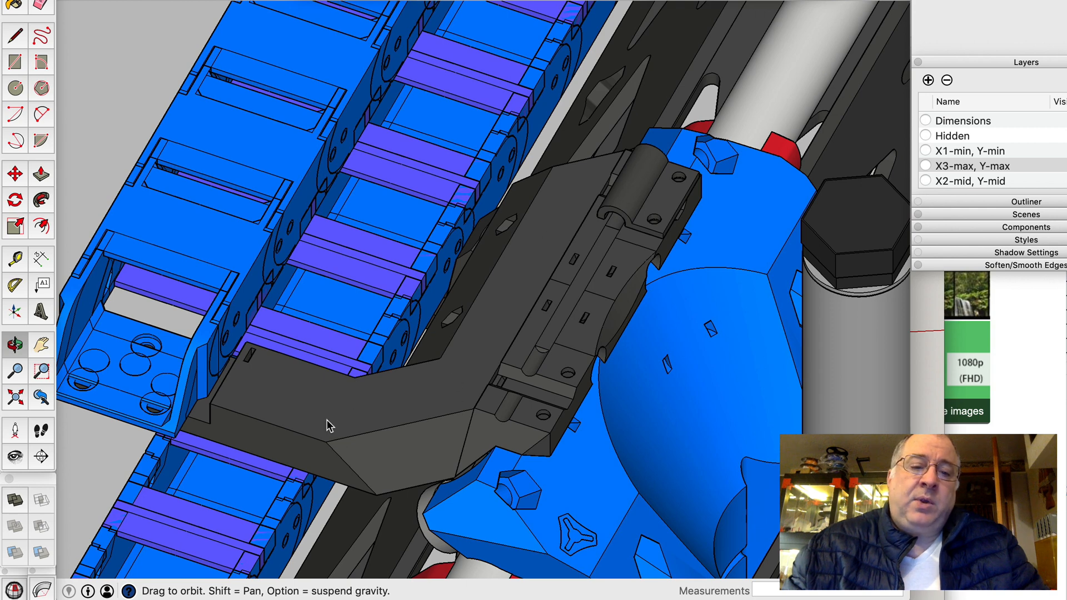
mouse_move(515, 209)
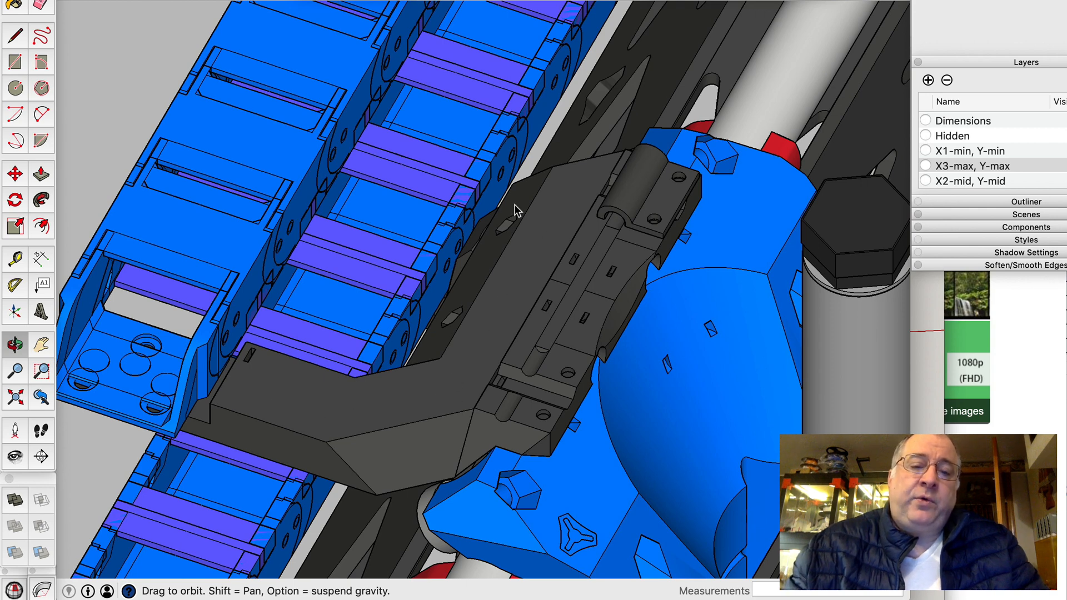
mouse_move(322, 418)
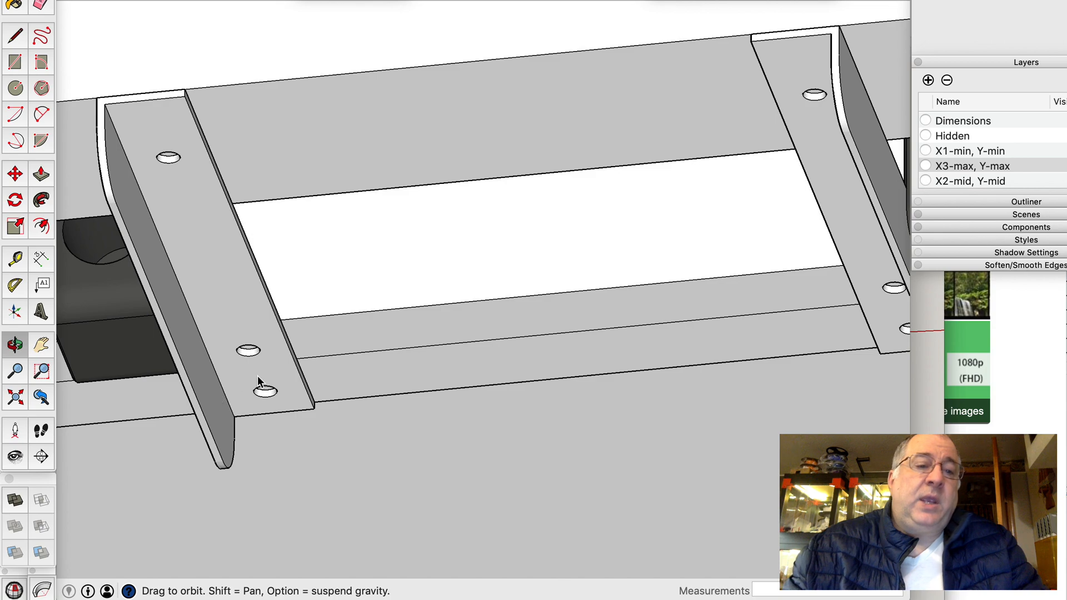
mouse_move(275, 364)
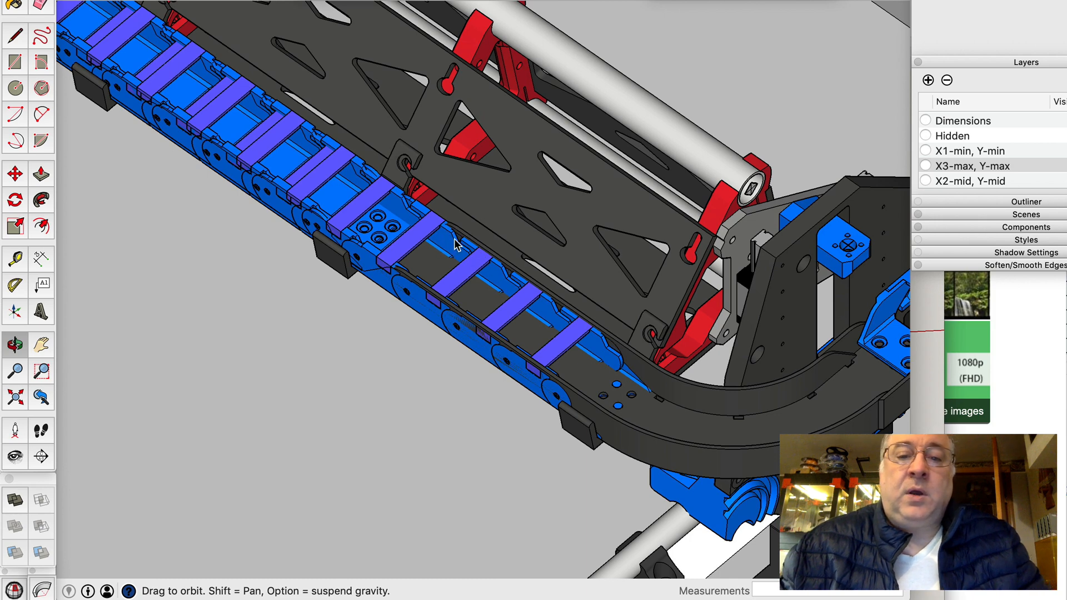
Select the duplicate drag chain inside the curved raceway and choose a layer option for it
click(456, 244)
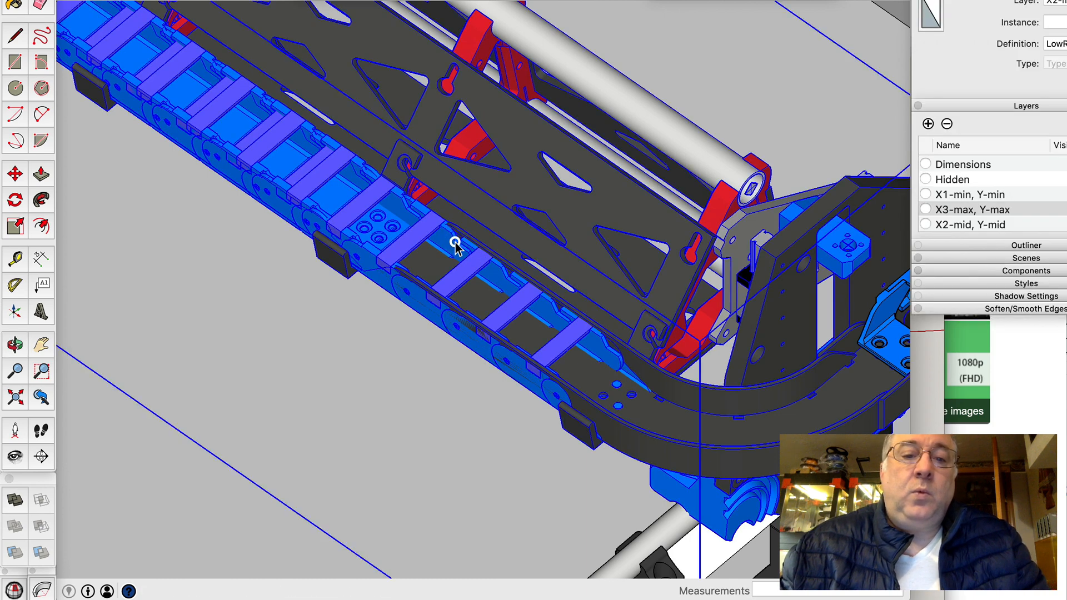
click(454, 244)
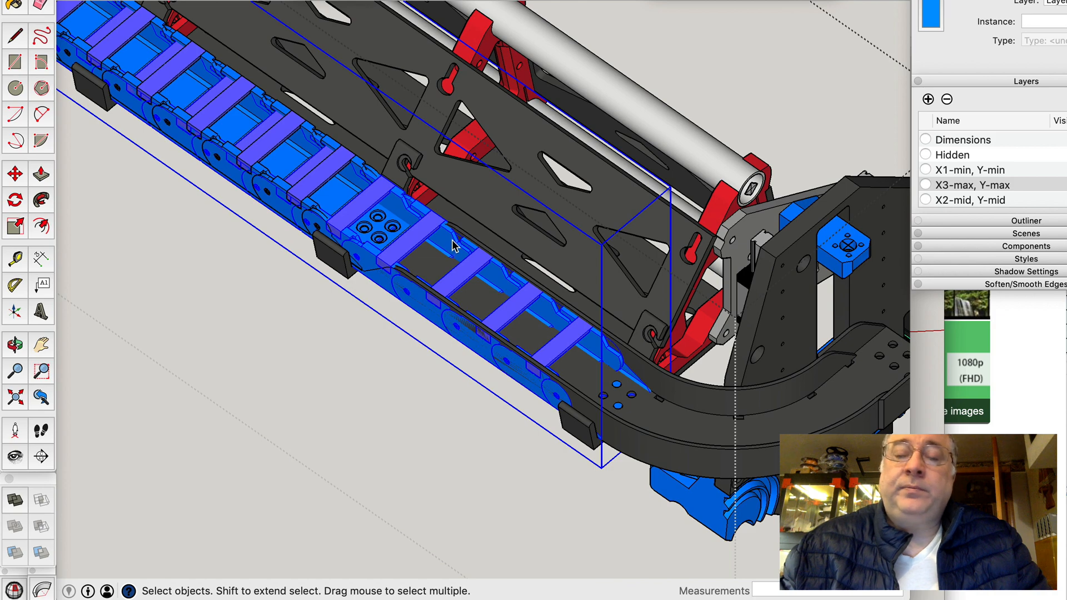
click(1048, 20)
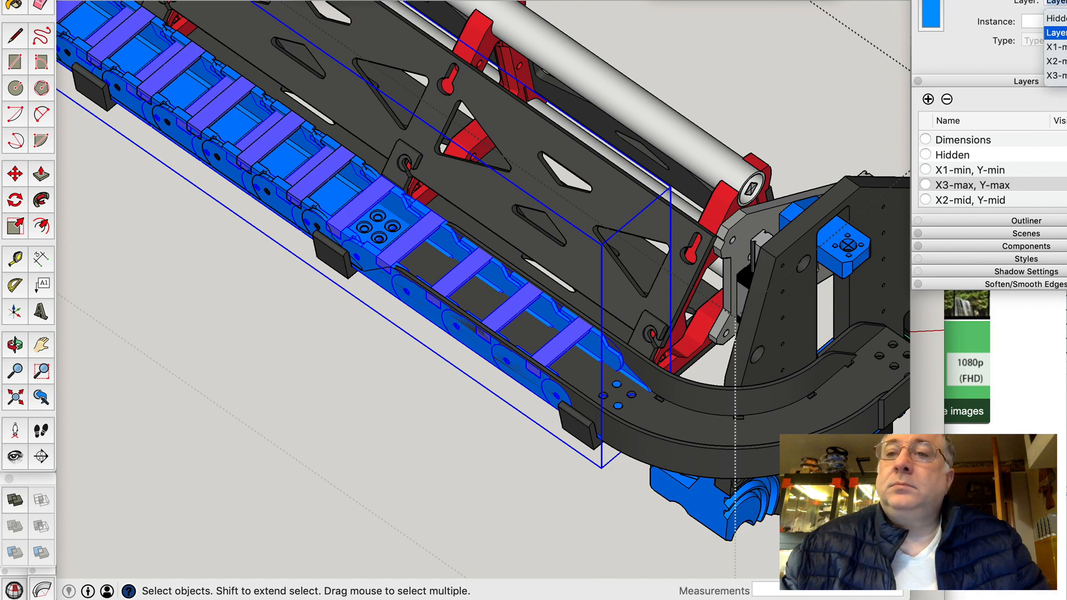
click(469, 424)
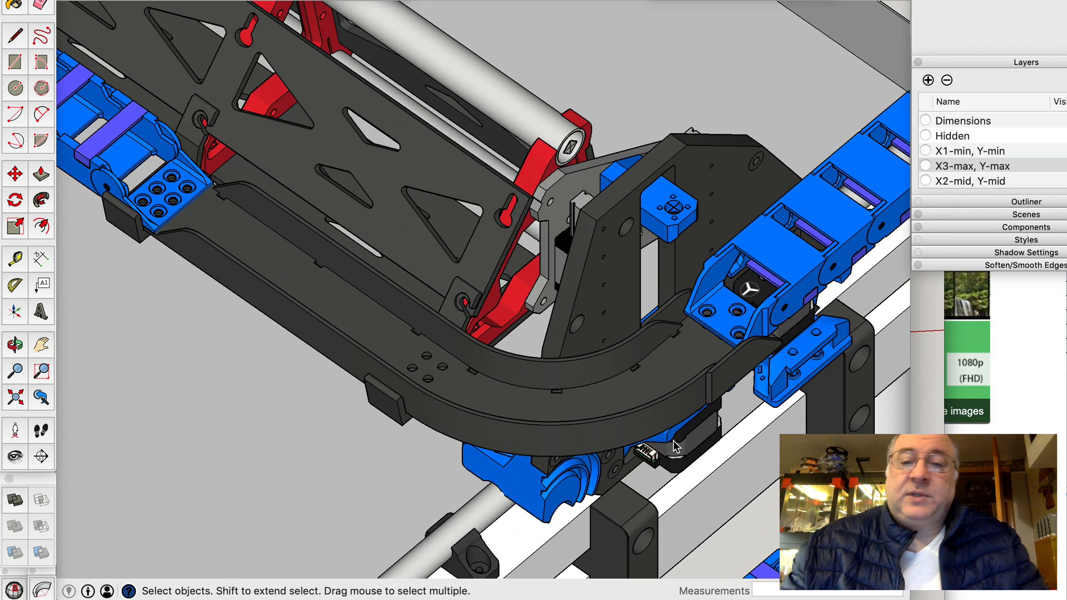
mouse_move(702, 340)
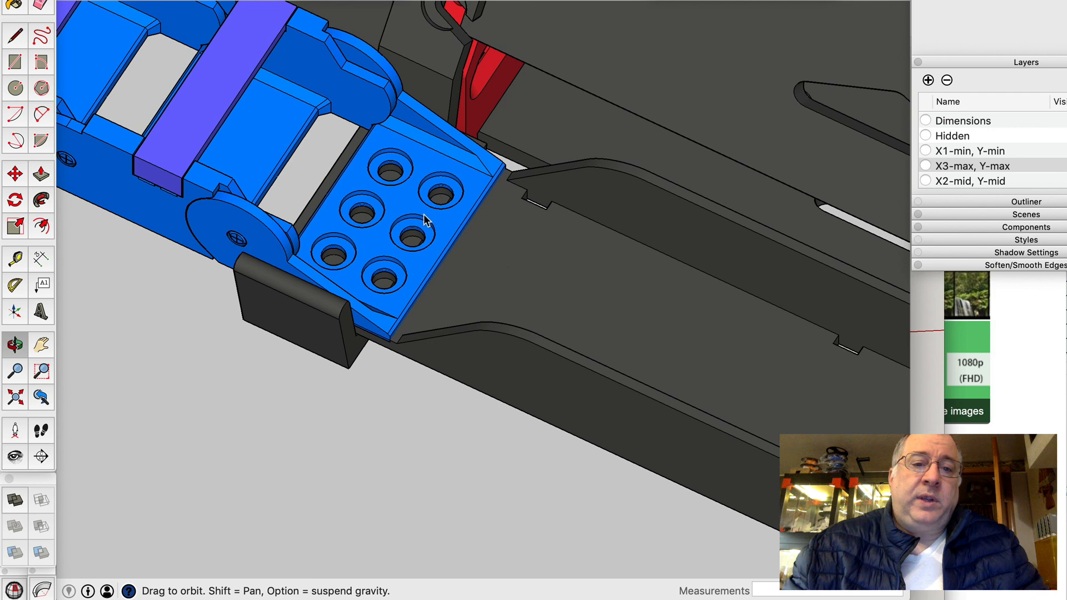
mouse_move(399, 193)
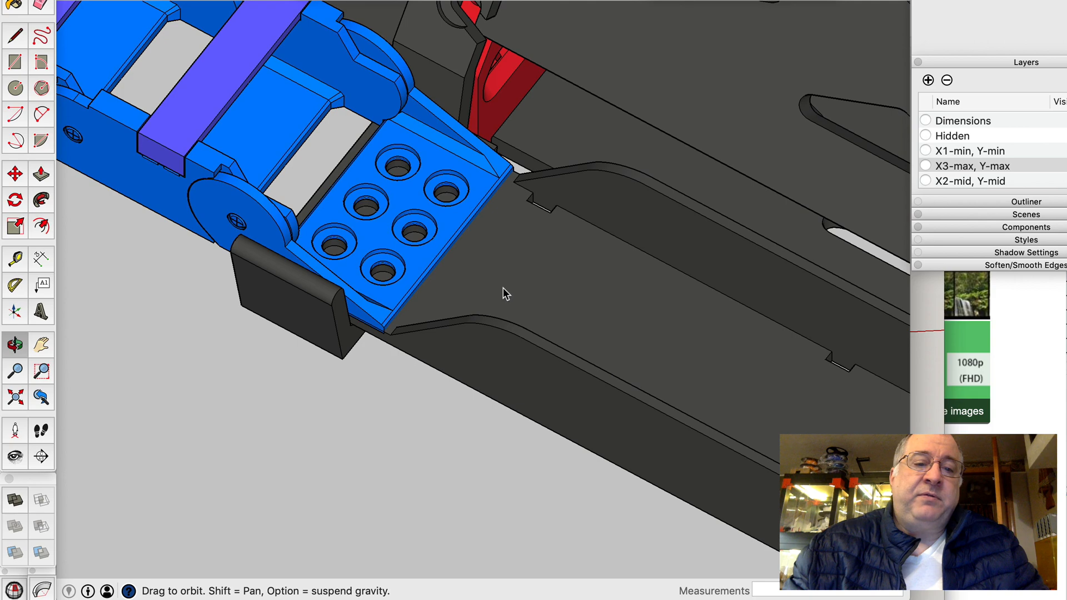
mouse_move(327, 310)
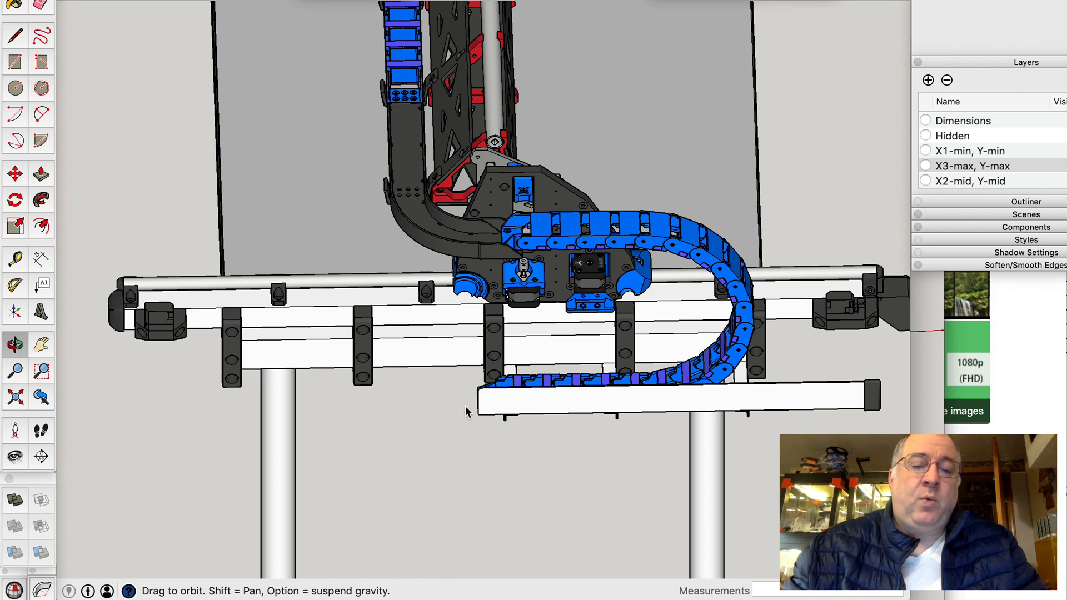
mouse_move(475, 490)
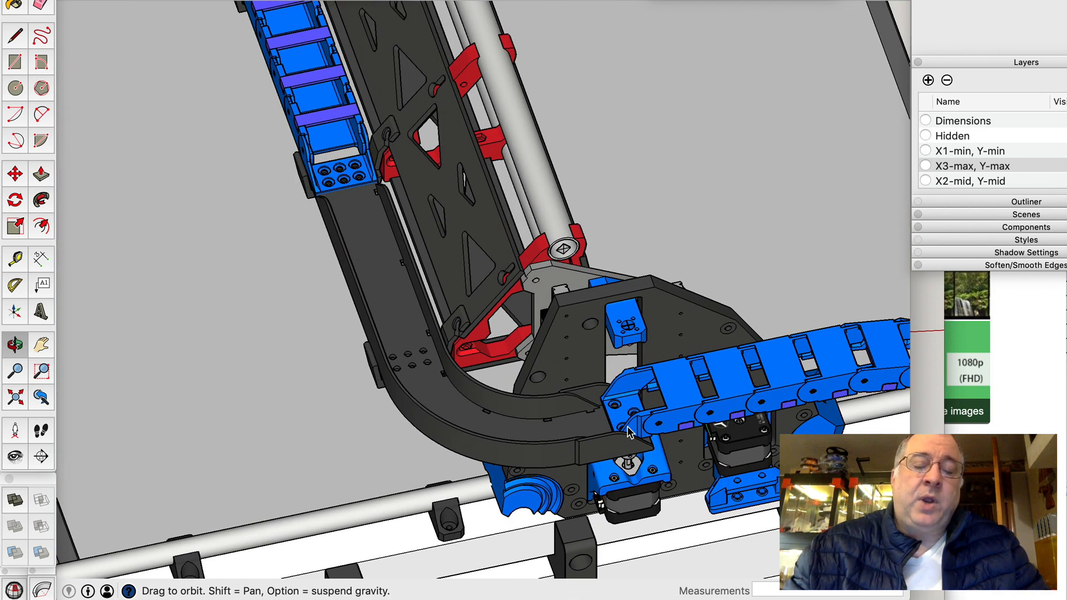
mouse_move(469, 405)
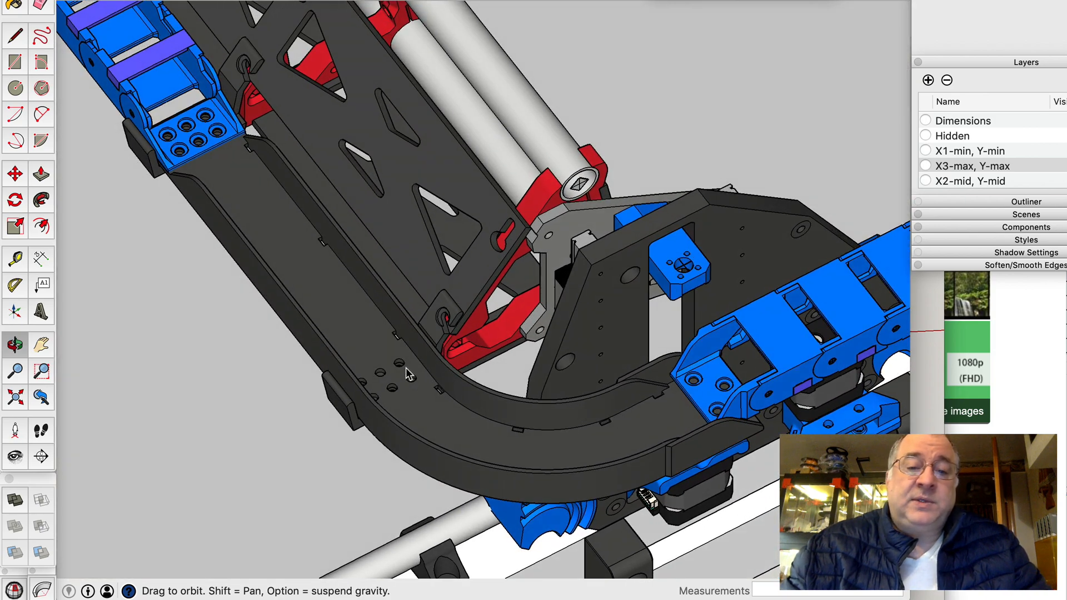
mouse_move(248, 207)
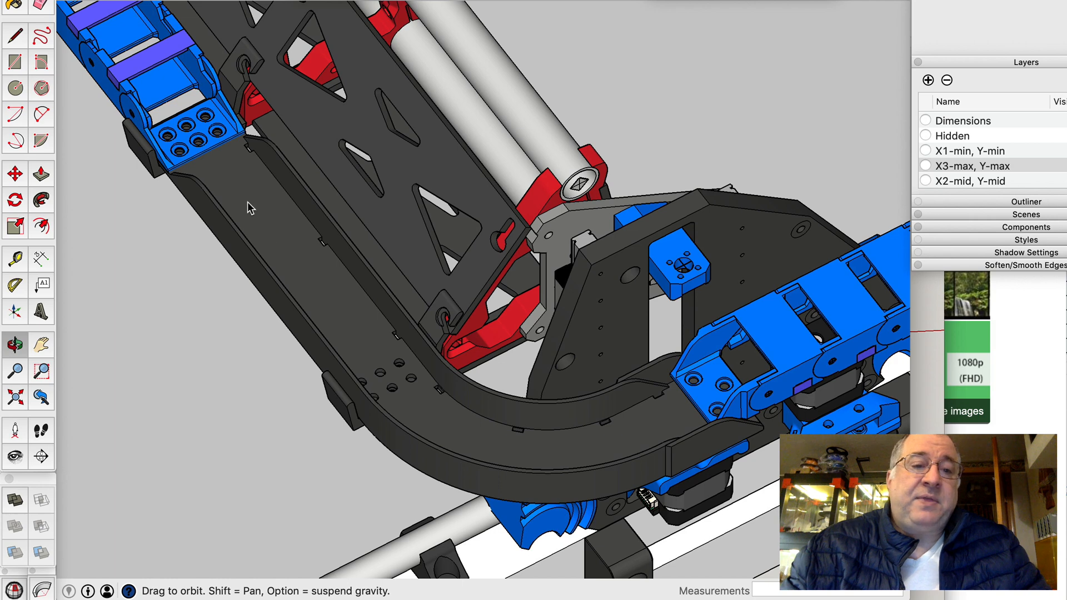
mouse_move(231, 172)
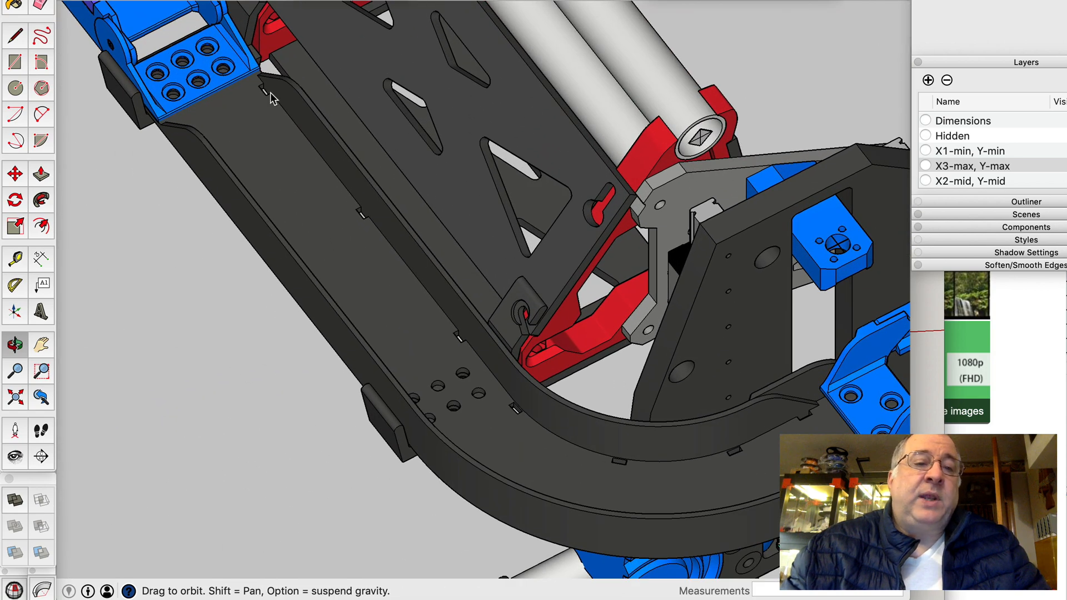
mouse_move(443, 358)
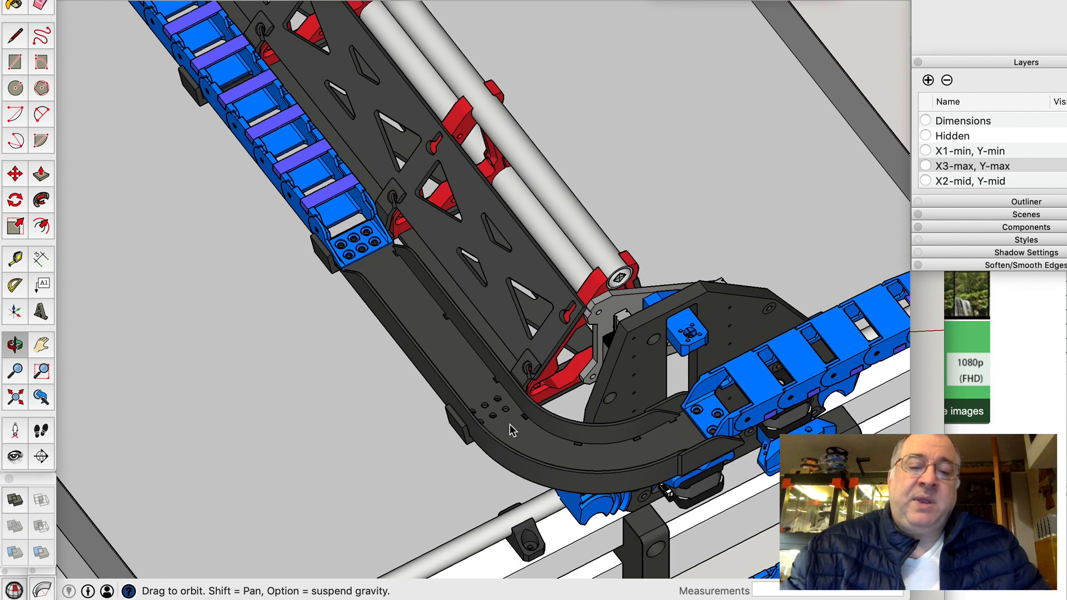
mouse_move(624, 464)
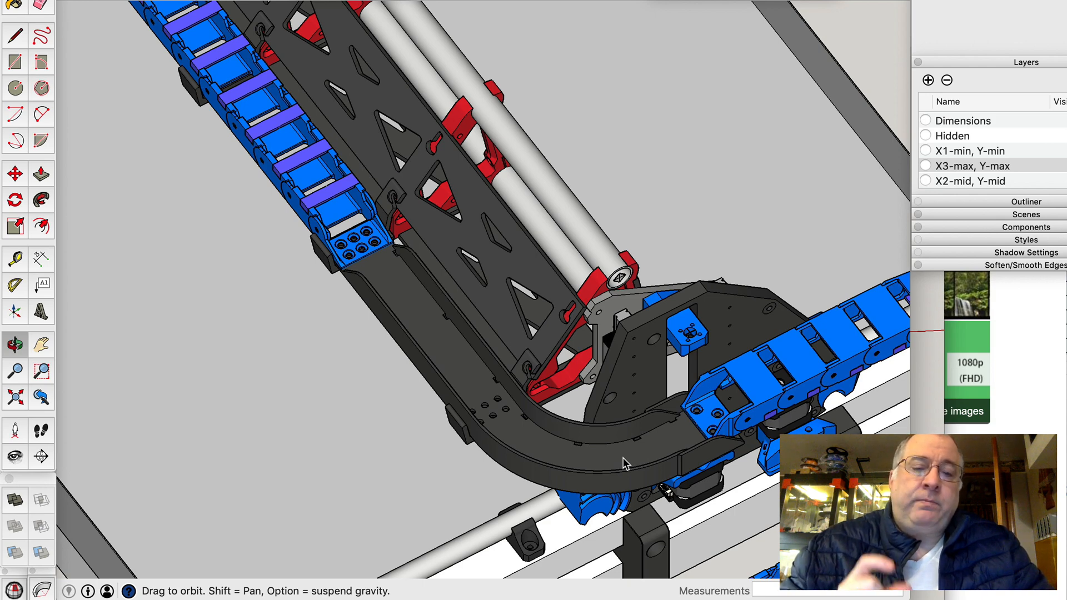
mouse_move(601, 510)
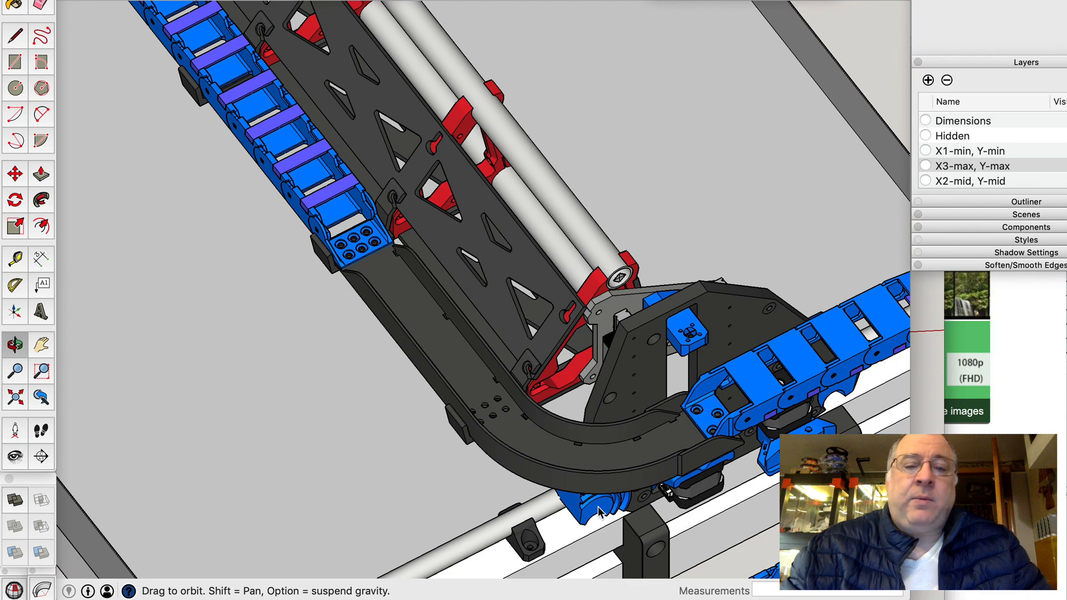